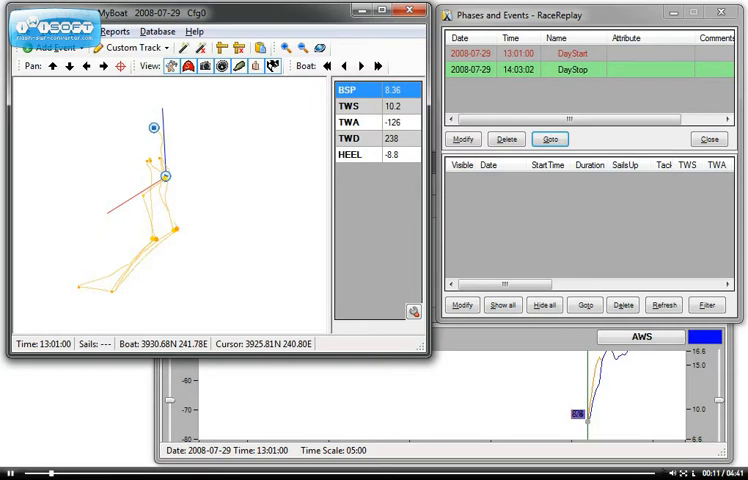
mouse_move(270, 276)
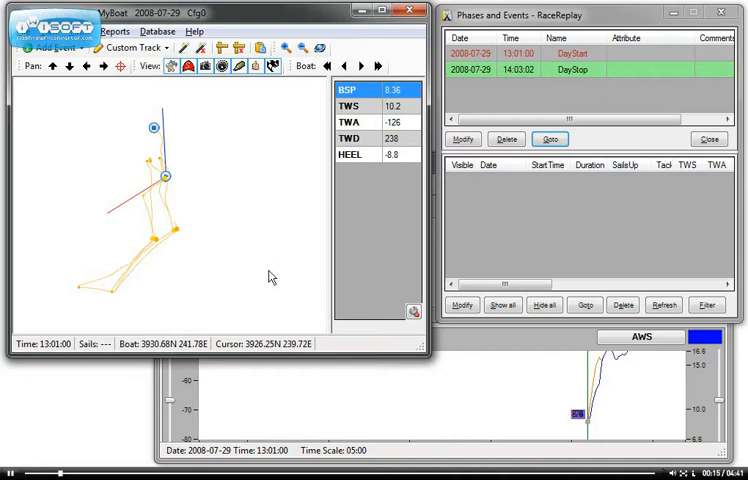
mouse_move(500, 252)
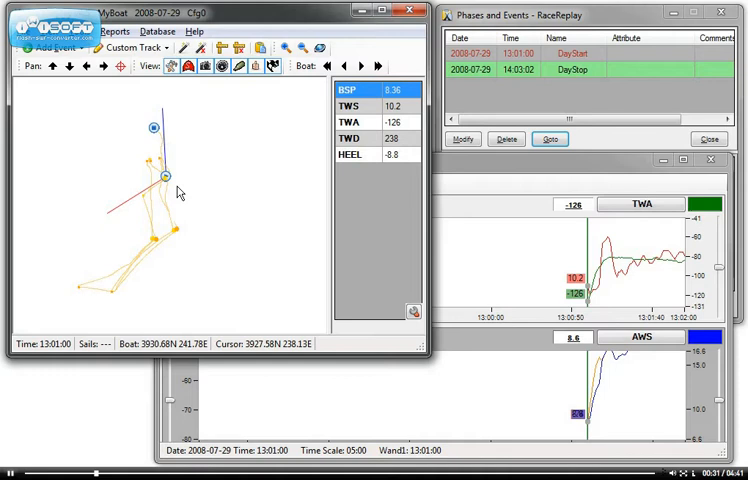
mouse_move(168, 152)
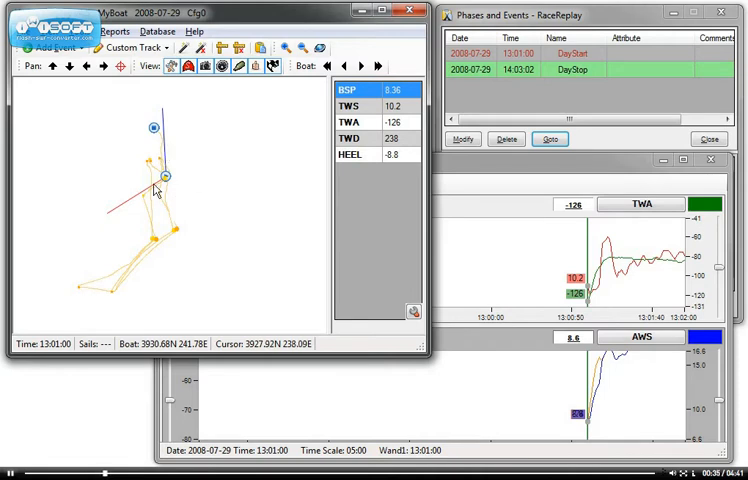
mouse_move(128, 210)
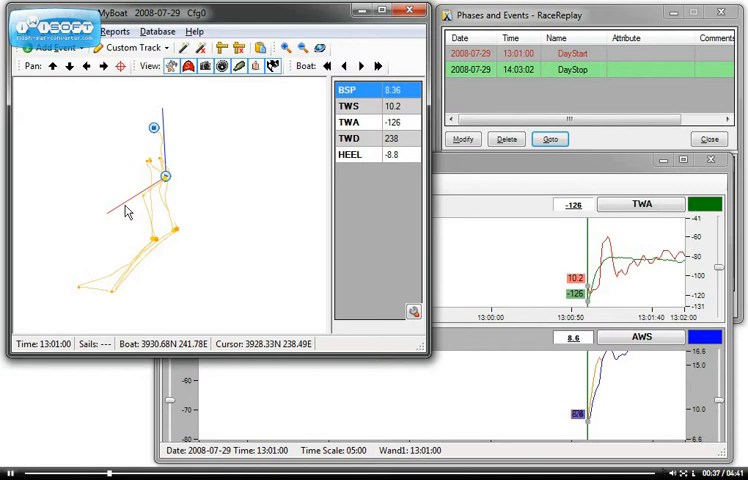
mouse_move(138, 220)
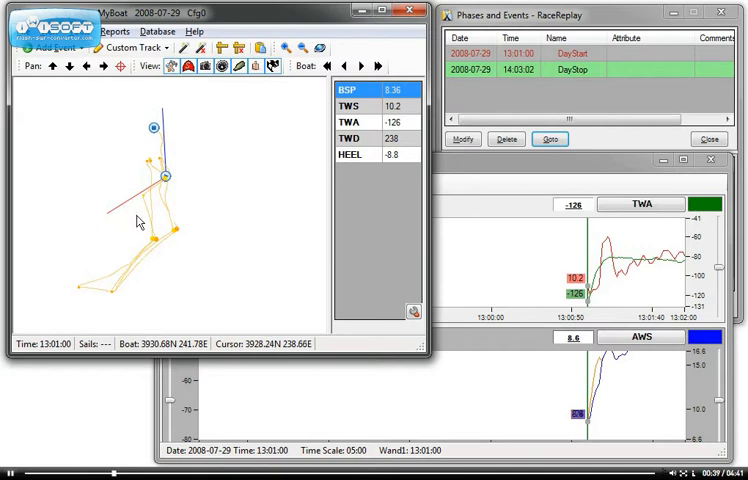
mouse_move(224, 210)
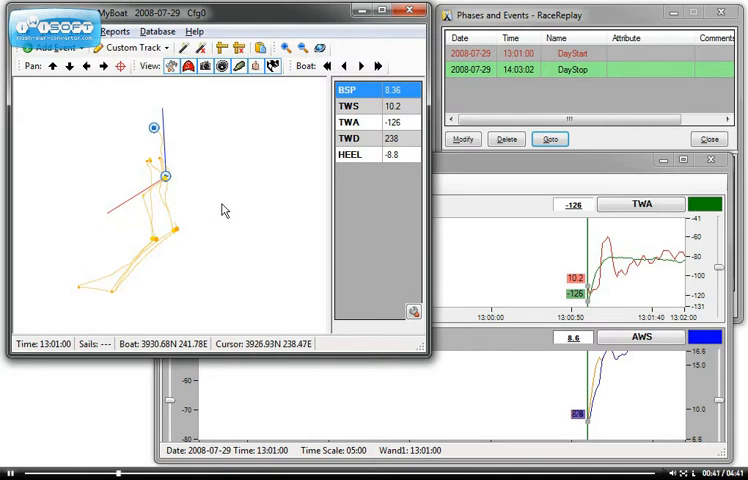
mouse_move(182, 184)
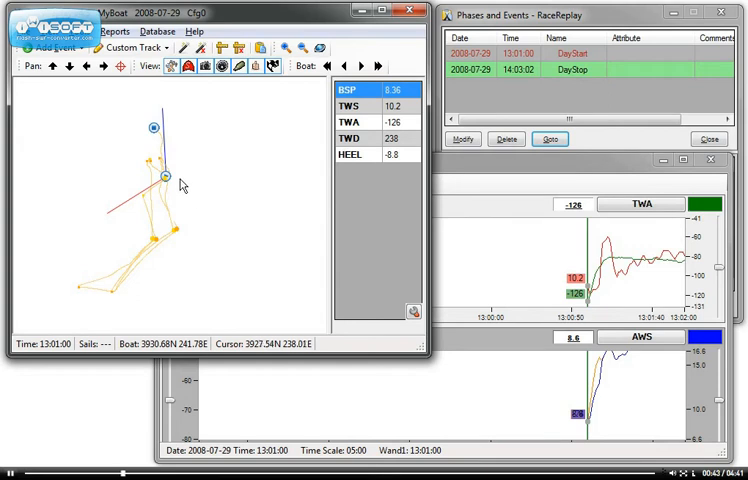
mouse_move(176, 180)
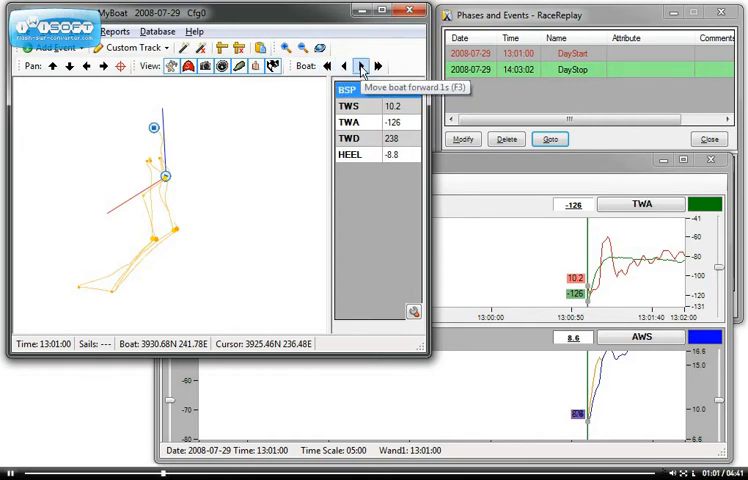
- Step the replay forward three times by 1 s, then three times by 30 s toward 13:16
click(362, 64)
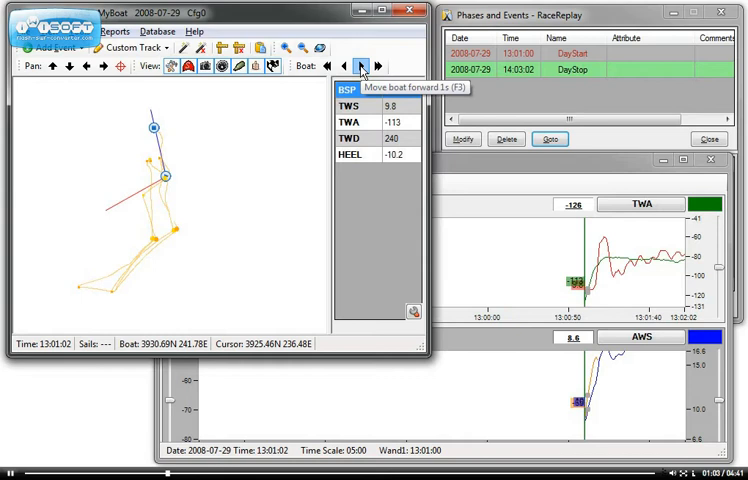
click(362, 64)
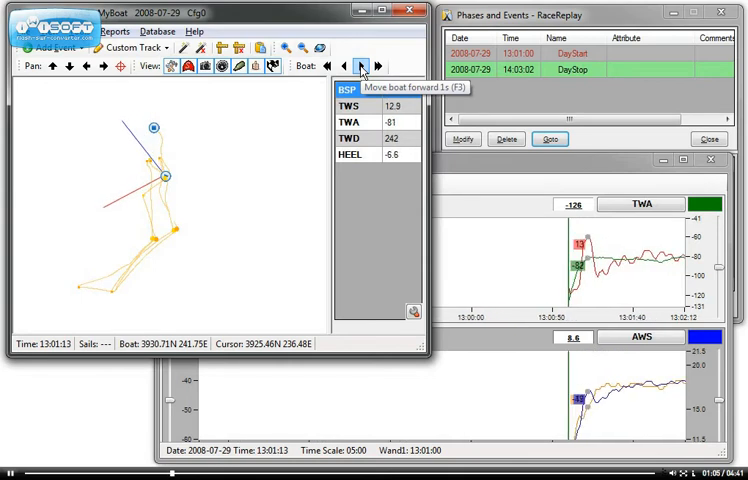
click(360, 64)
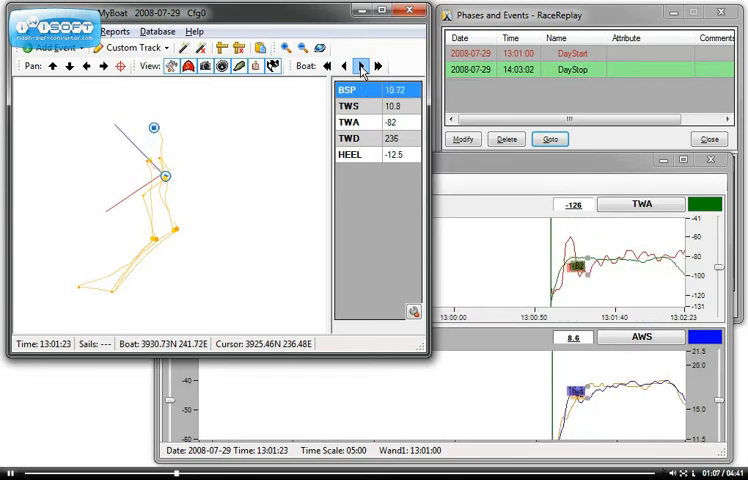
click(376, 64)
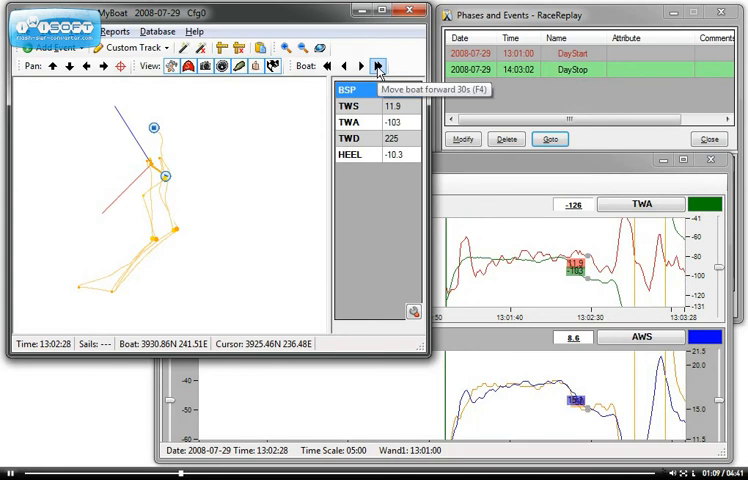
click(378, 64)
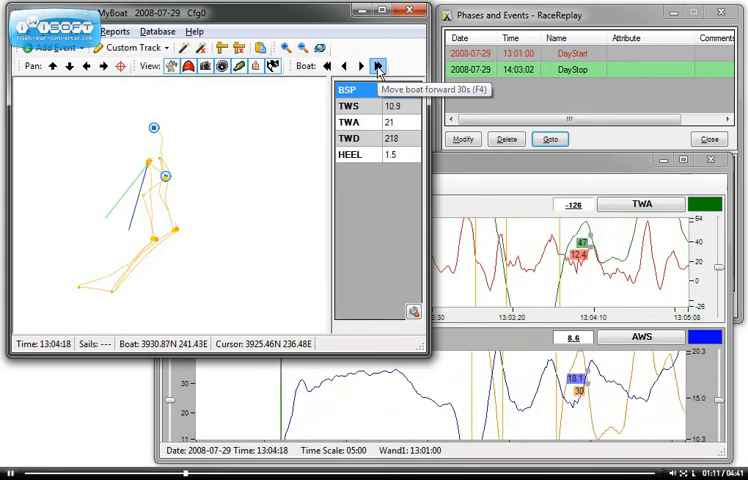
click(376, 64)
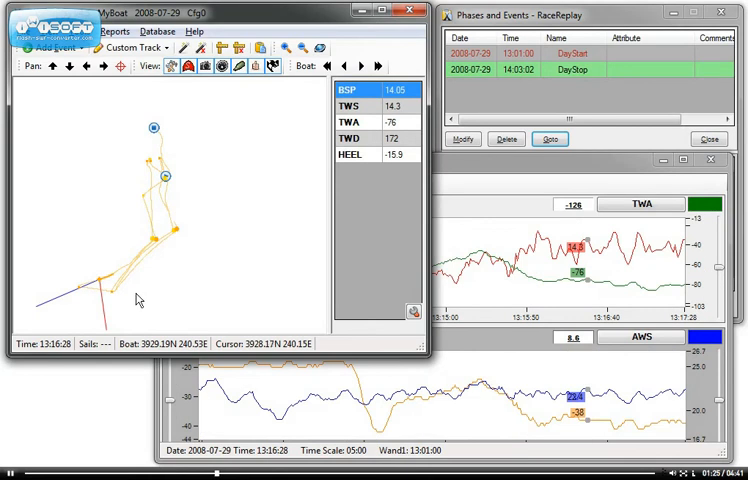
mouse_move(280, 196)
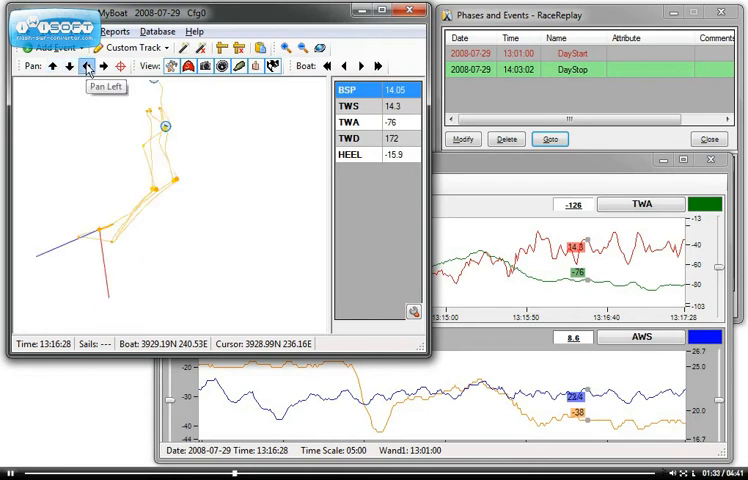
click(116, 64)
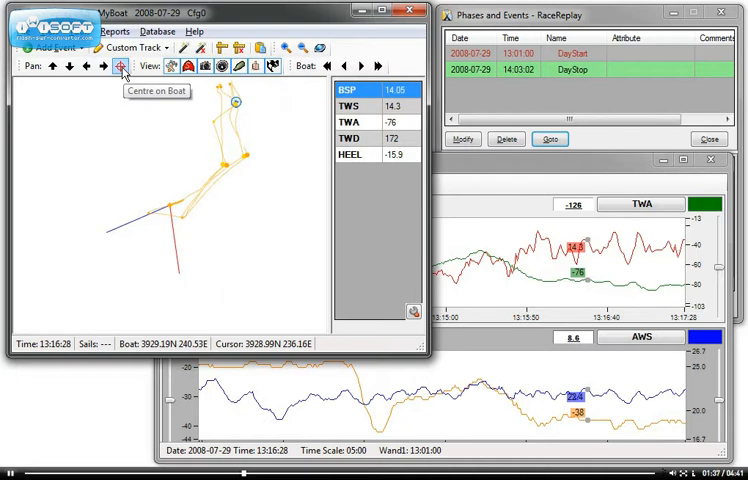
click(308, 48)
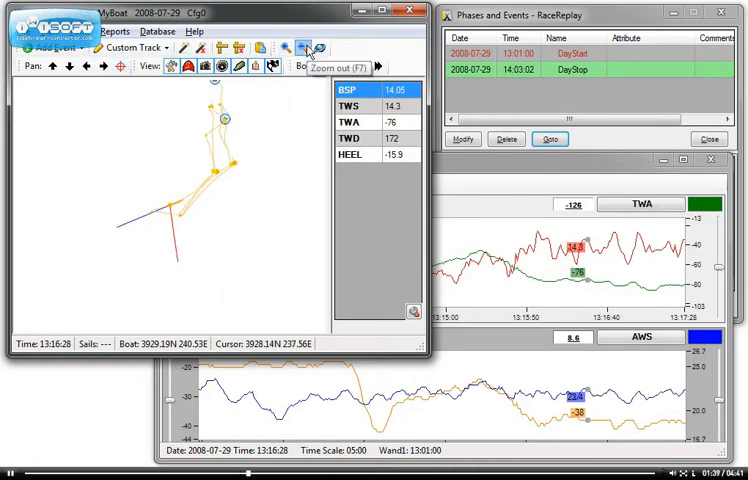
click(288, 48)
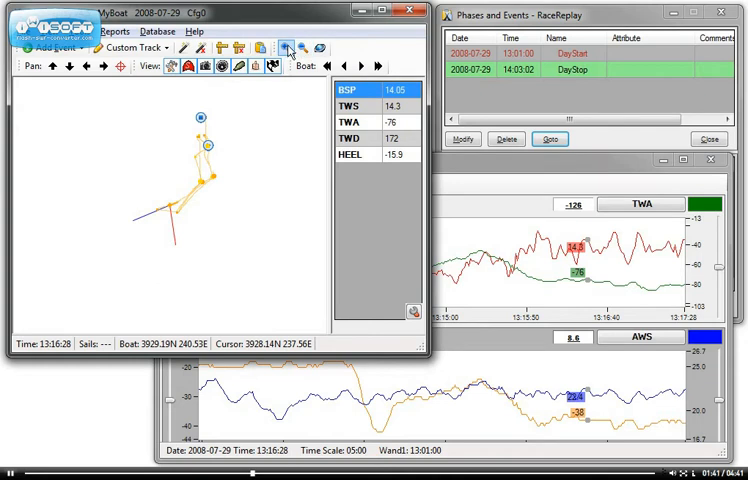
click(288, 48)
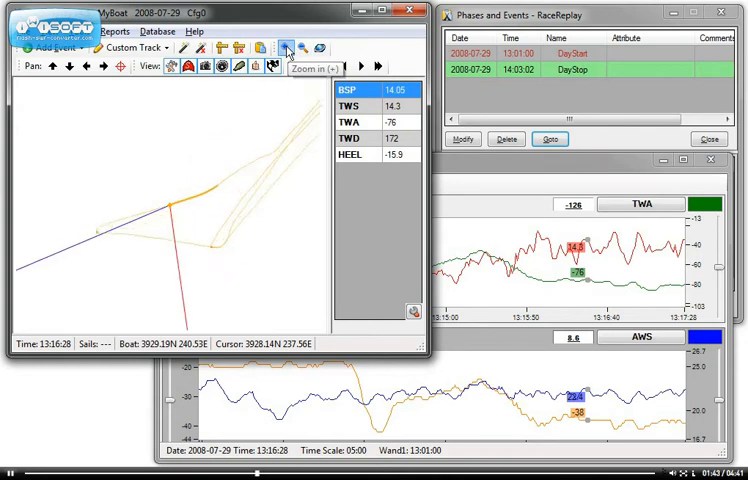
click(320, 48)
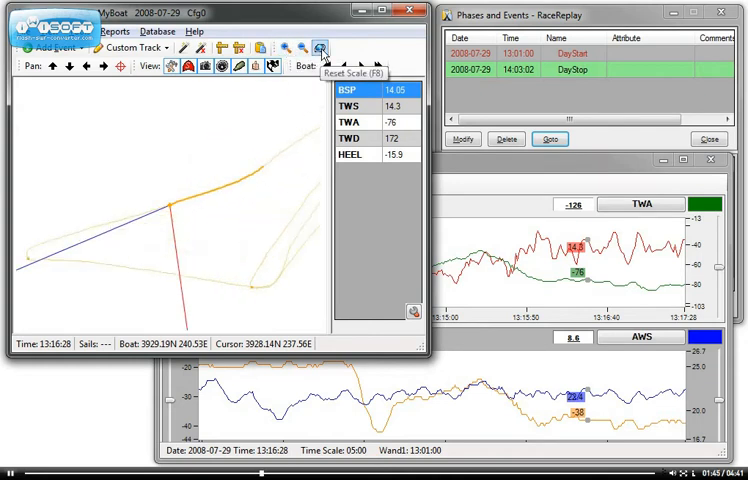
click(320, 48)
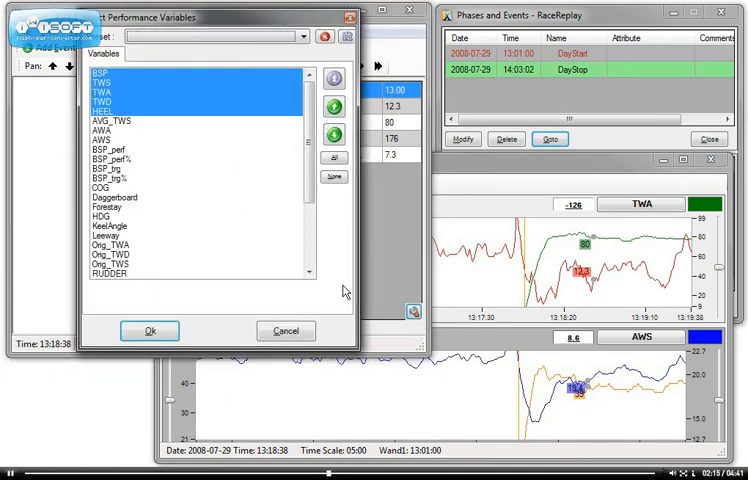
mouse_move(116, 136)
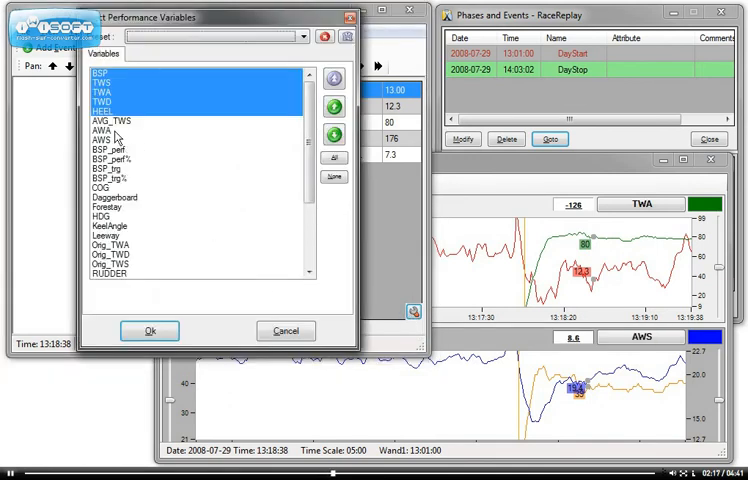
- Add AWA, AWS, COG and HDG to the displayed variables, save the preset as 'Default' and confirm
click(100, 188)
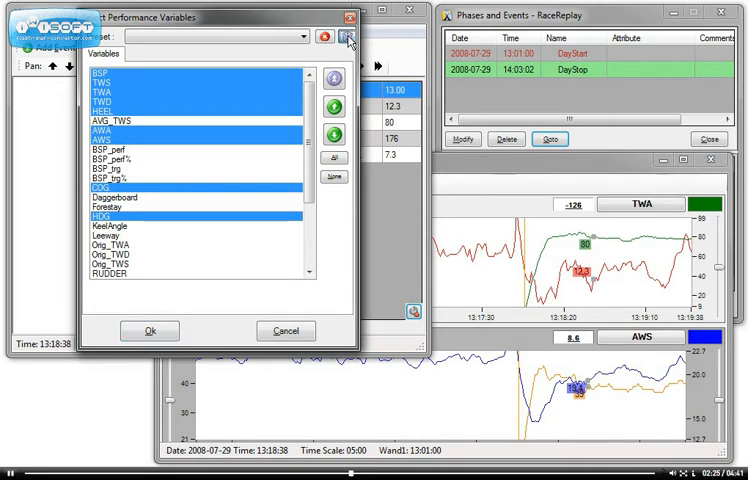
click(348, 36)
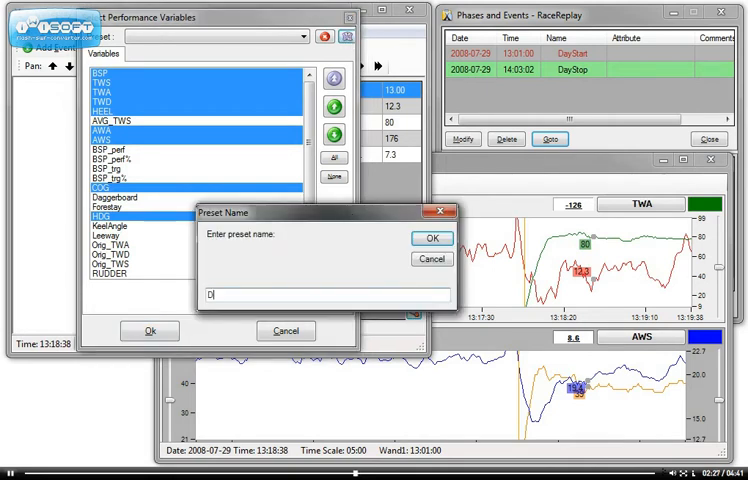
text(Default)
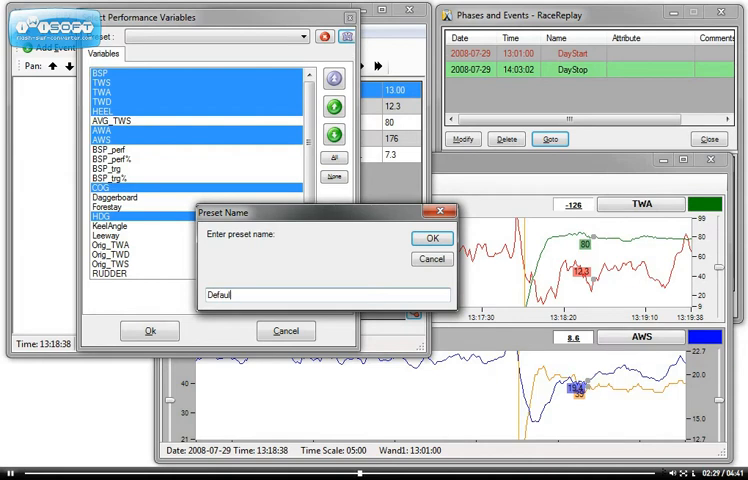
click(432, 238)
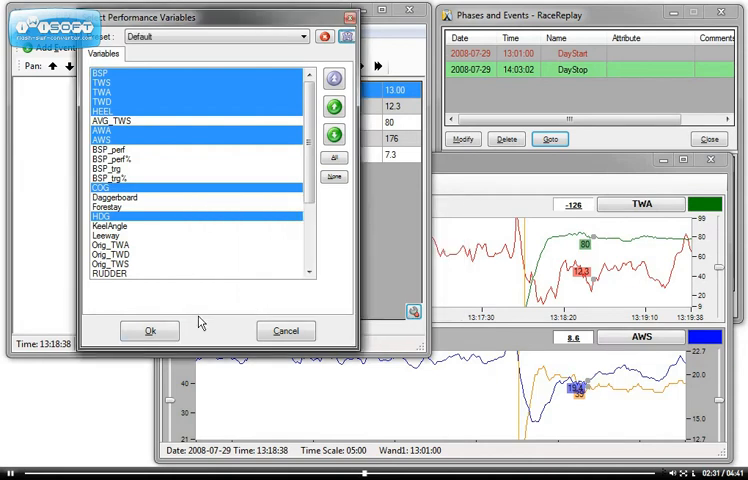
click(148, 332)
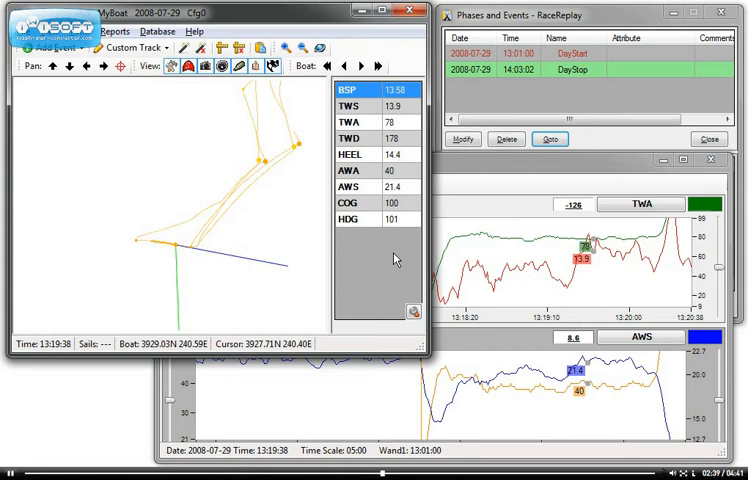
mouse_move(270, 290)
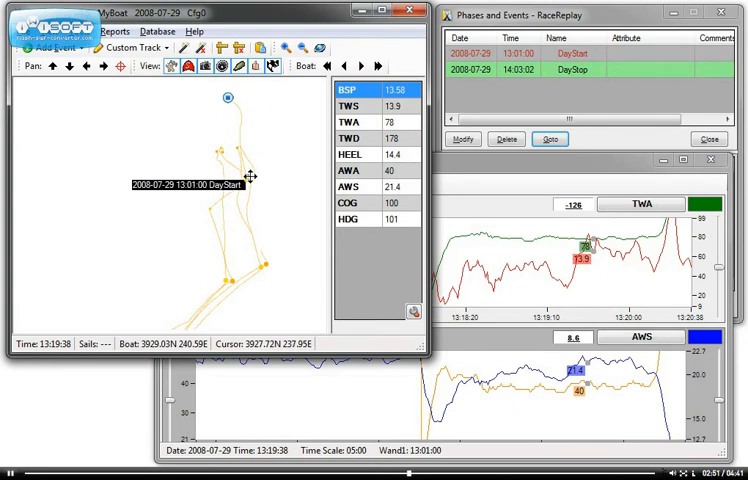
- Bring up the track context menu at 13:01:50 to list the Add Event types
right_click(248, 184)
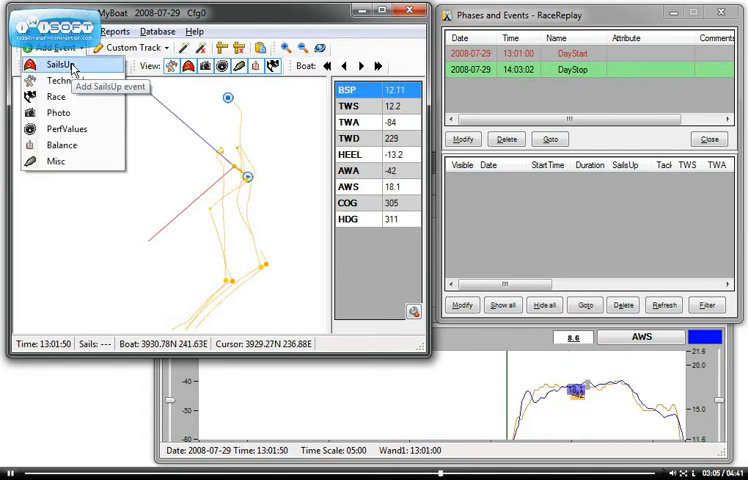
- Log a sails-up event at 13:01:50 with main M1 and headsail J1
click(64, 64)
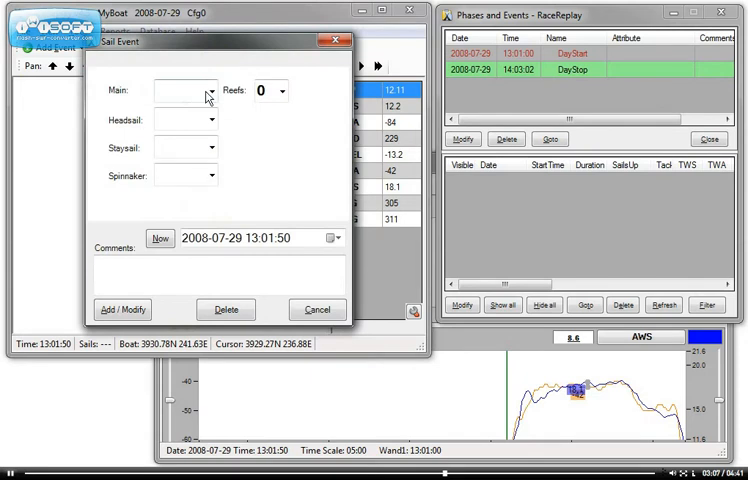
click(176, 90)
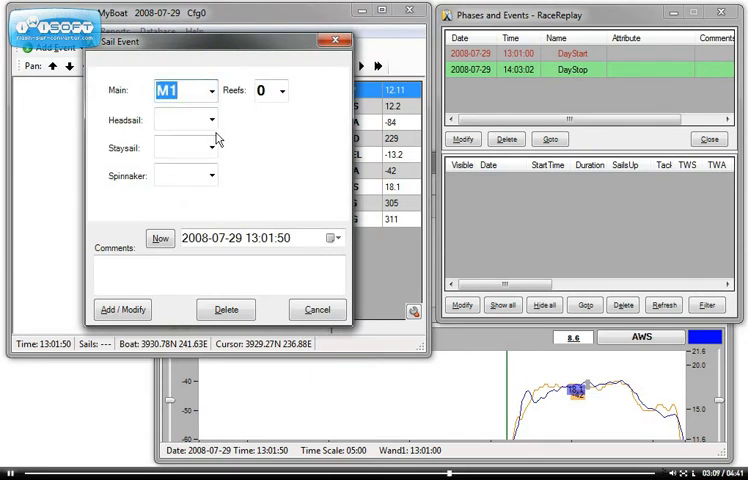
click(180, 120)
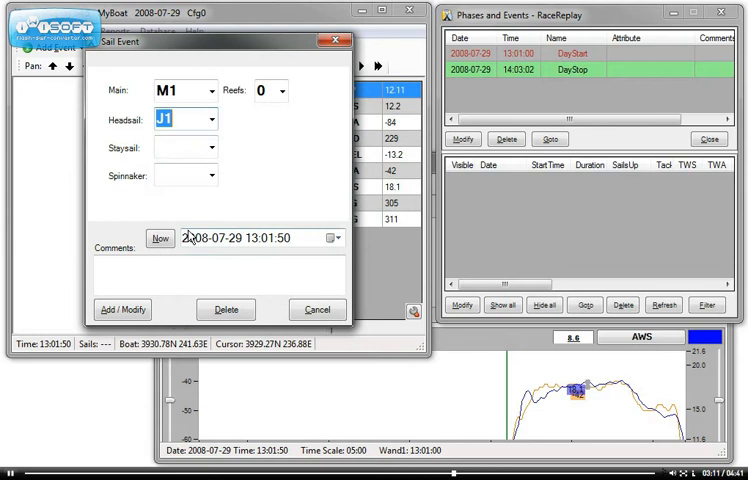
click(124, 308)
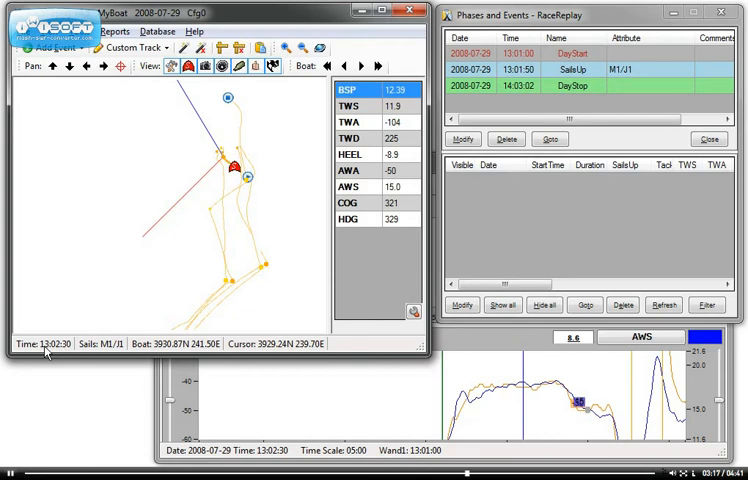
mouse_move(96, 356)
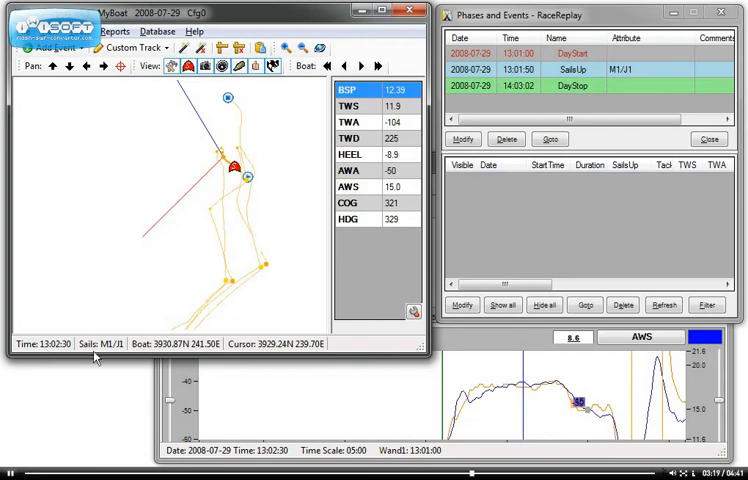
mouse_move(180, 350)
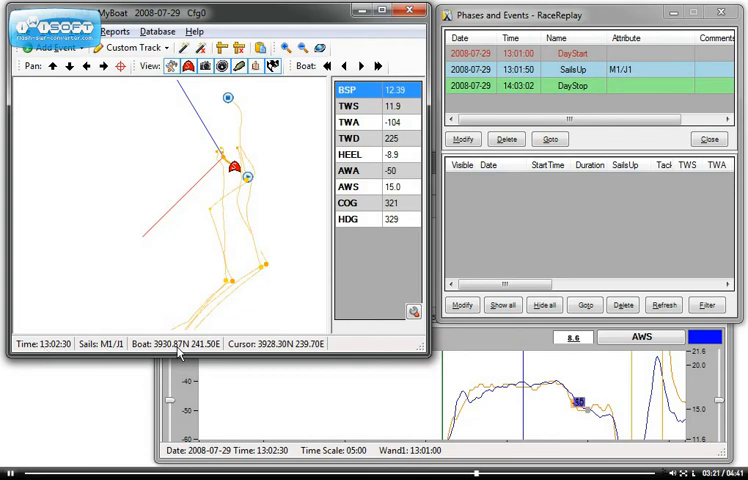
mouse_move(296, 308)
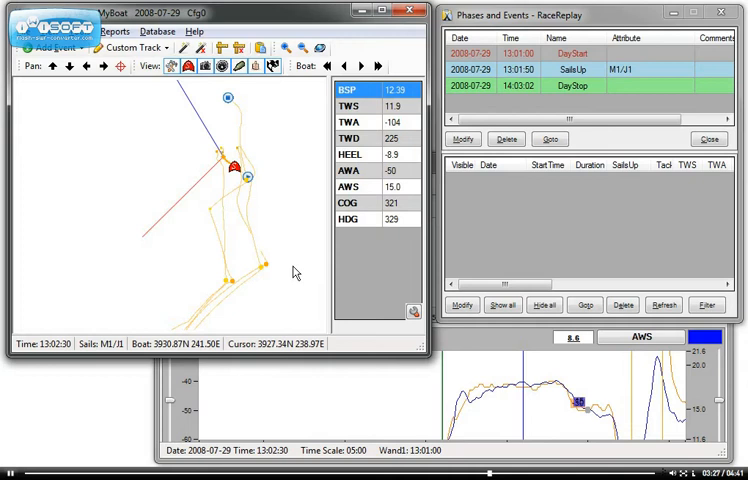
mouse_move(234, 180)
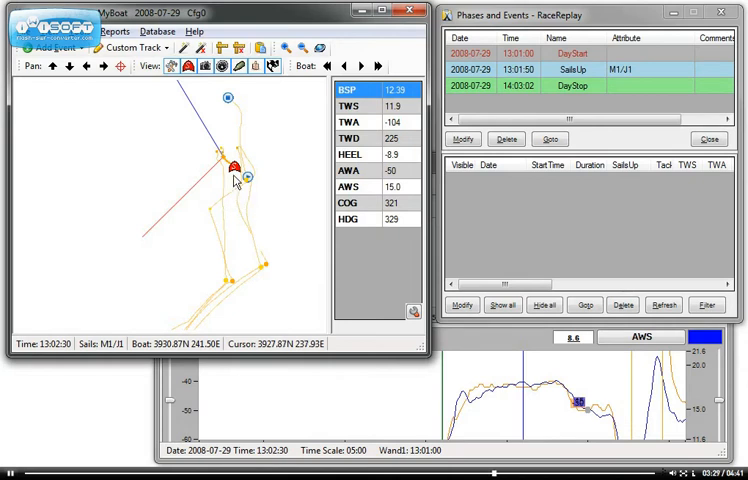
- Modify the 13:01:50 sails-up event so the headsail reads J2 instead of J1
right_click(232, 168)
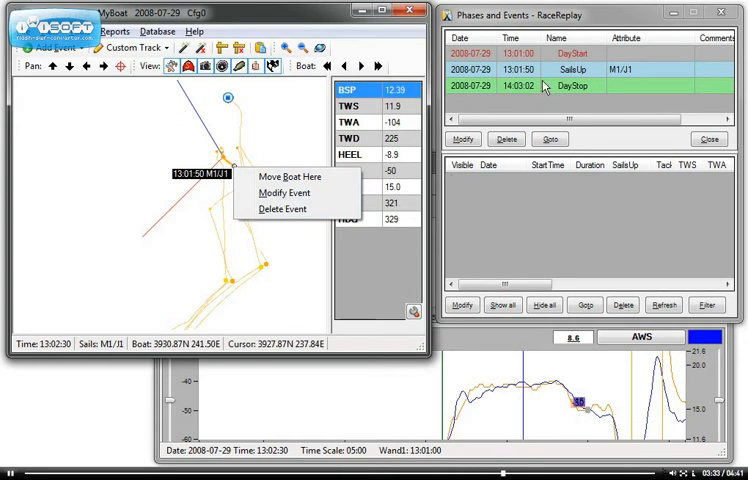
click(518, 68)
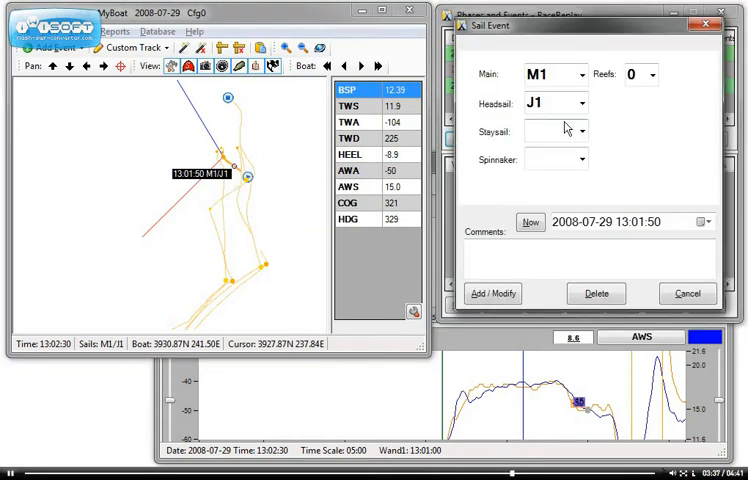
click(540, 102)
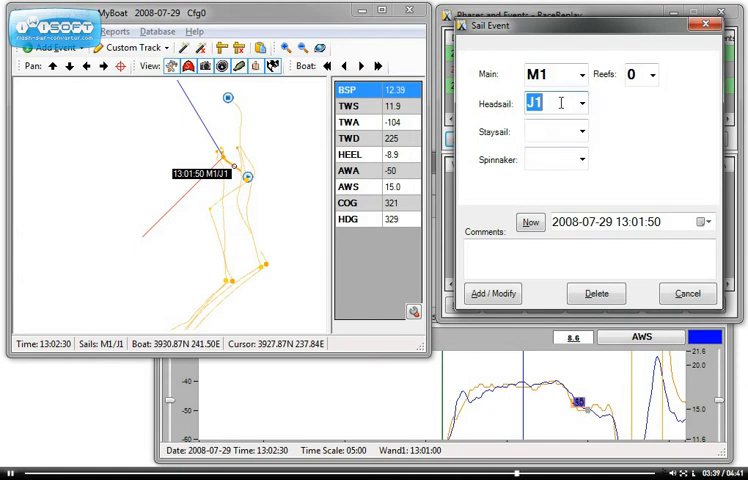
text(J2)
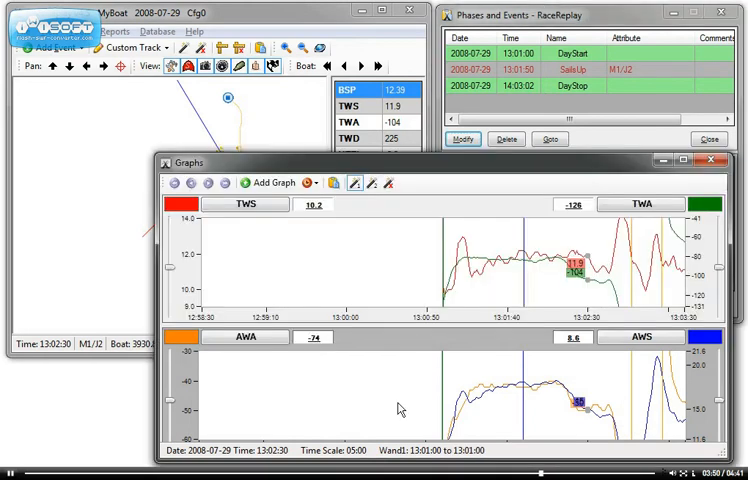
mouse_move(634, 446)
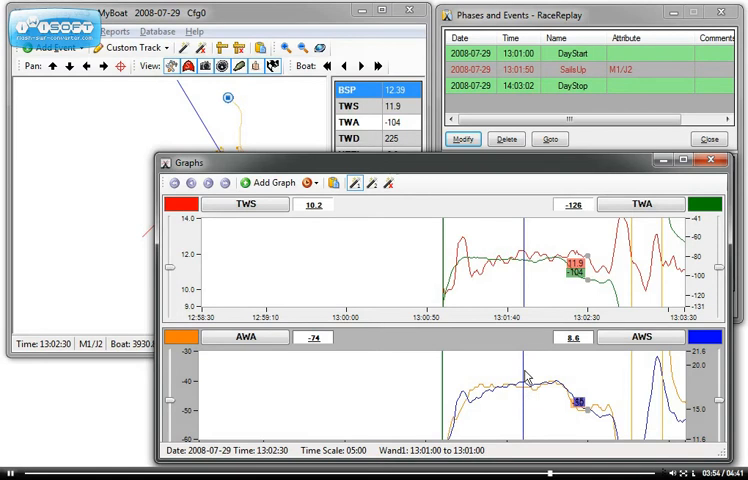
mouse_move(596, 388)
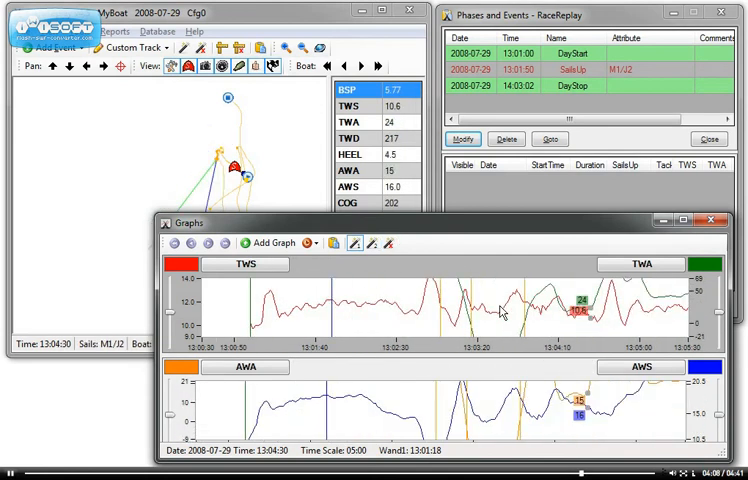
mouse_move(120, 112)
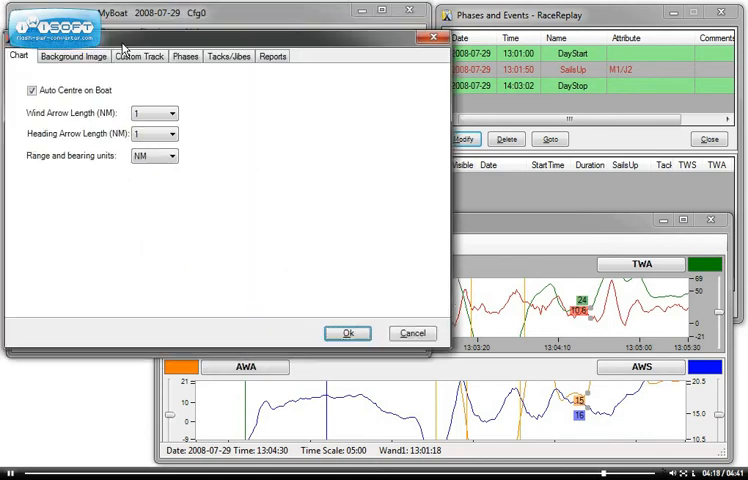
- Fetch a Google Map background image, adjust its zoom and apply it at 60% opacity
click(168, 84)
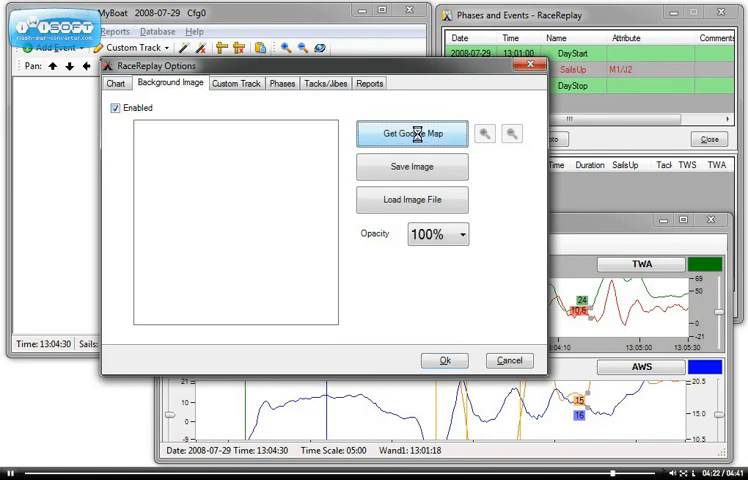
click(408, 132)
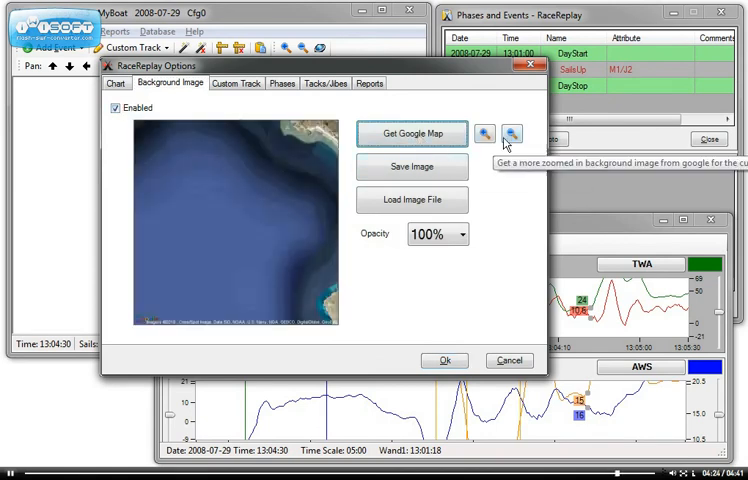
click(510, 132)
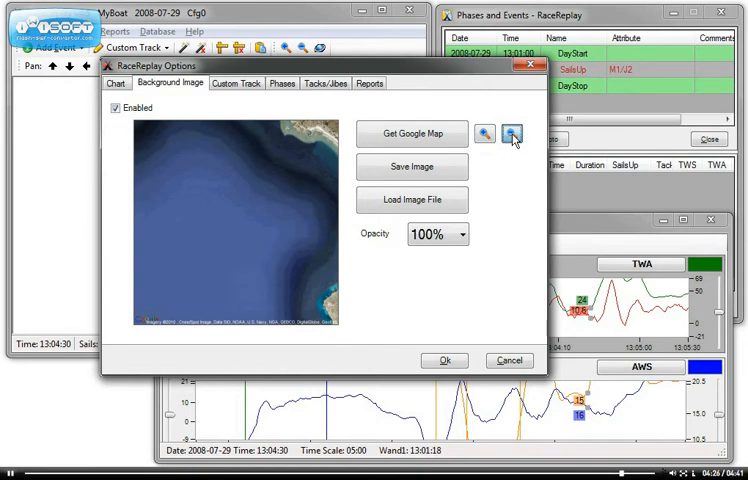
click(460, 234)
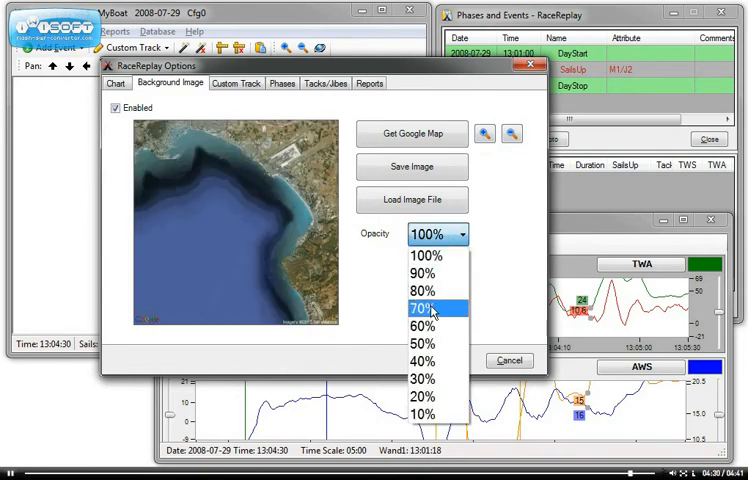
click(424, 326)
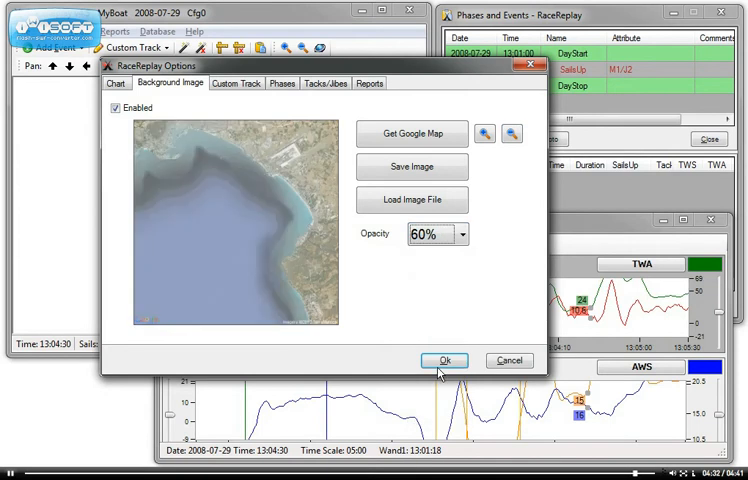
click(444, 360)
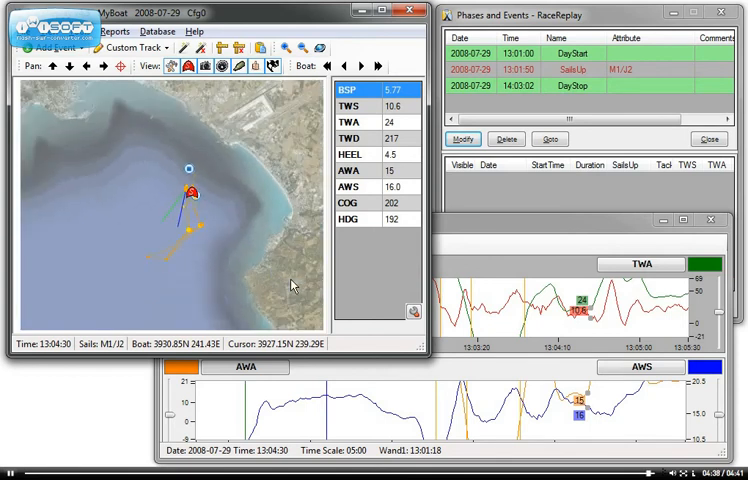
mouse_move(292, 284)
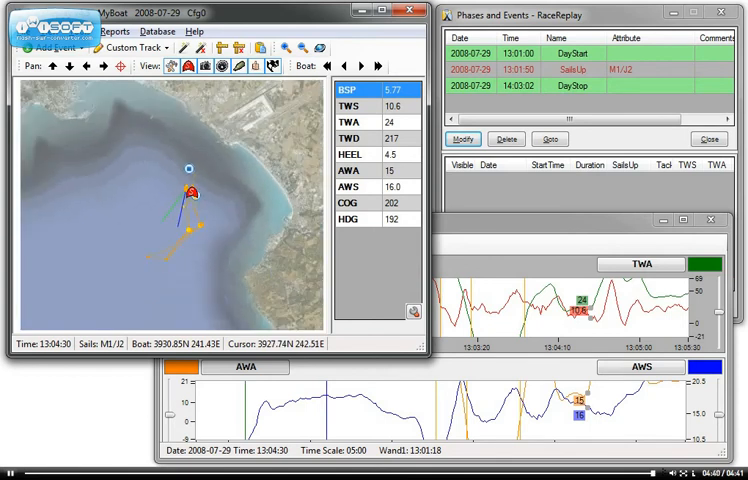